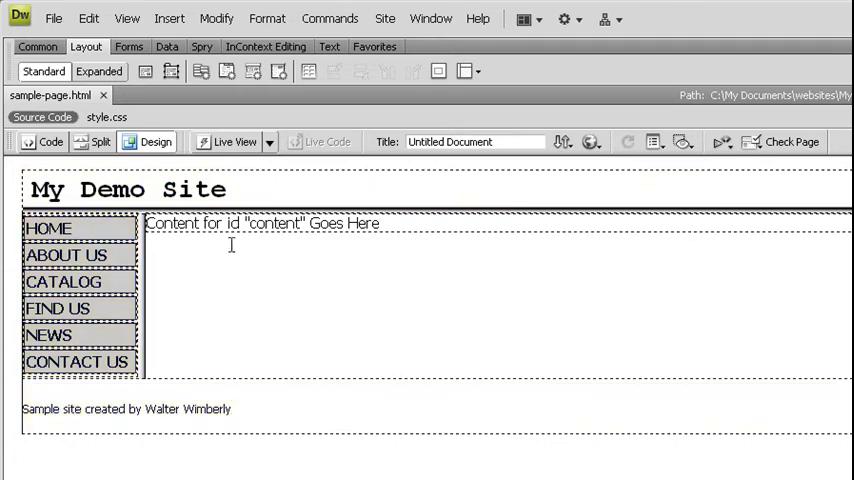
mouse_move(360, 284)
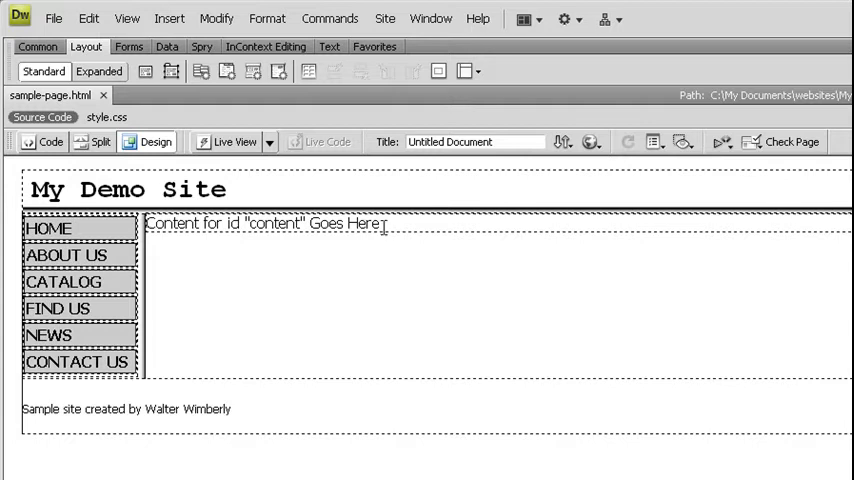
Insert a template editable region named 'content' into the page's content area
click(380, 224)
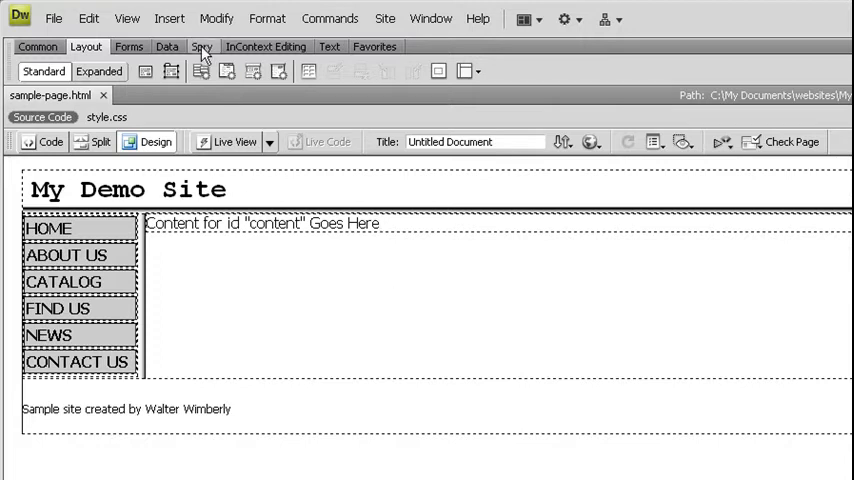
click(168, 18)
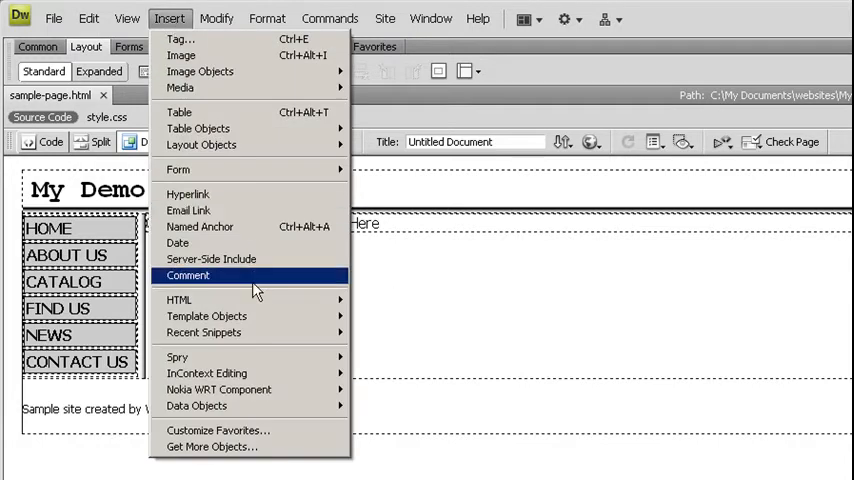
mouse_move(208, 316)
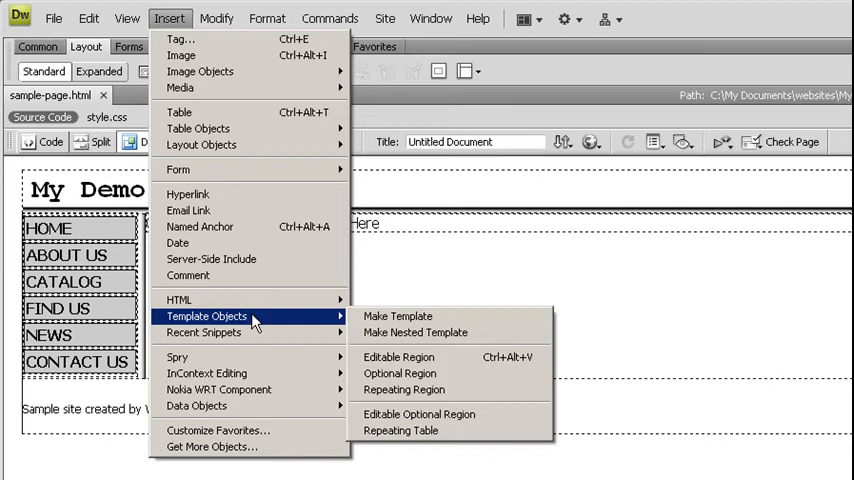
click(398, 316)
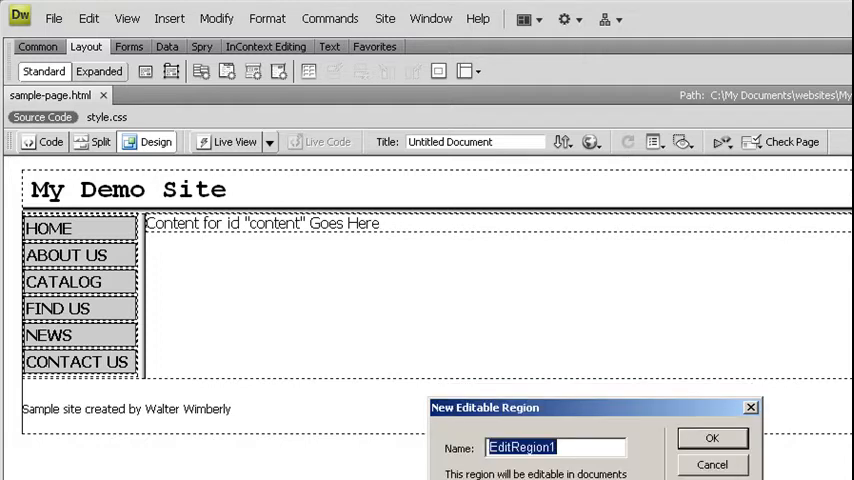
text(c)
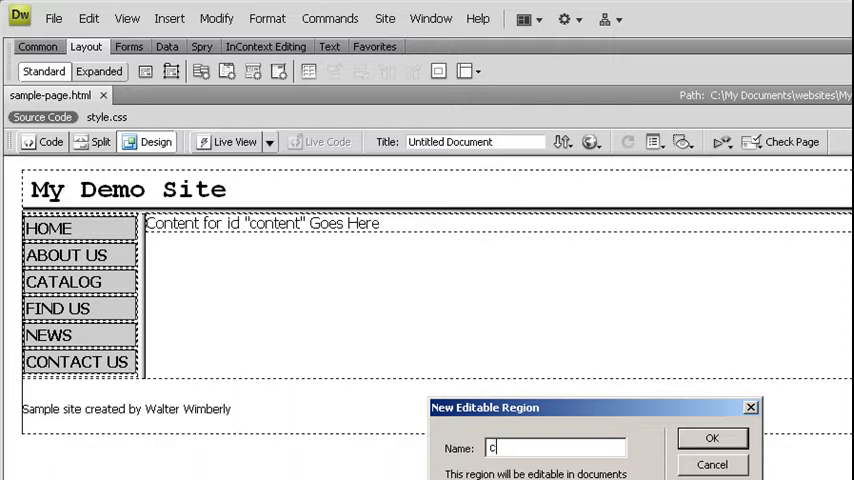
click(712, 436)
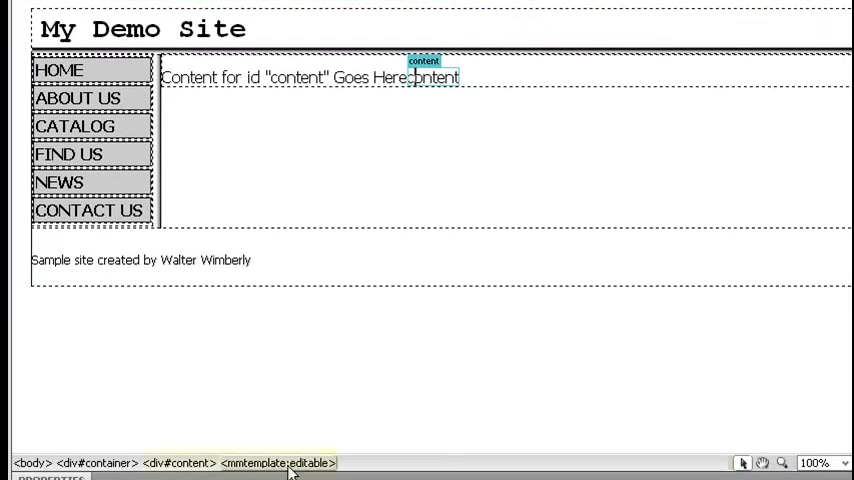
Delete the 'Content for id "content" Goes Here' placeholder sentence from the content area
click(178, 456)
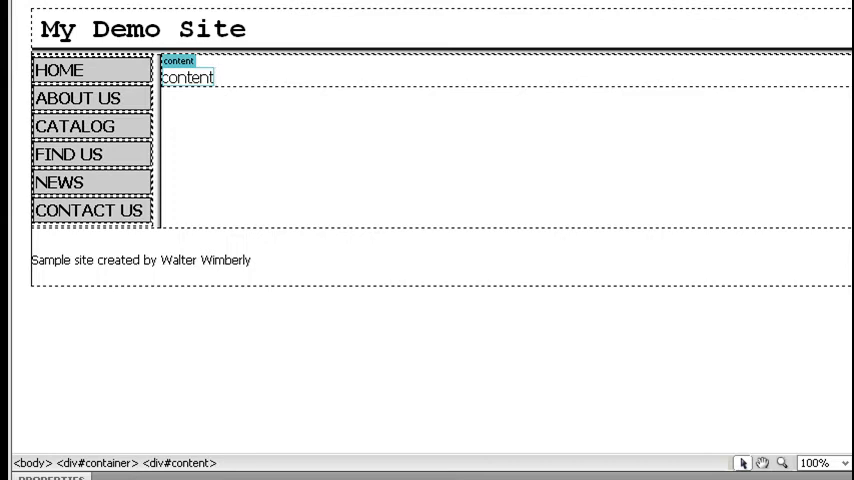
mouse_move(436, 164)
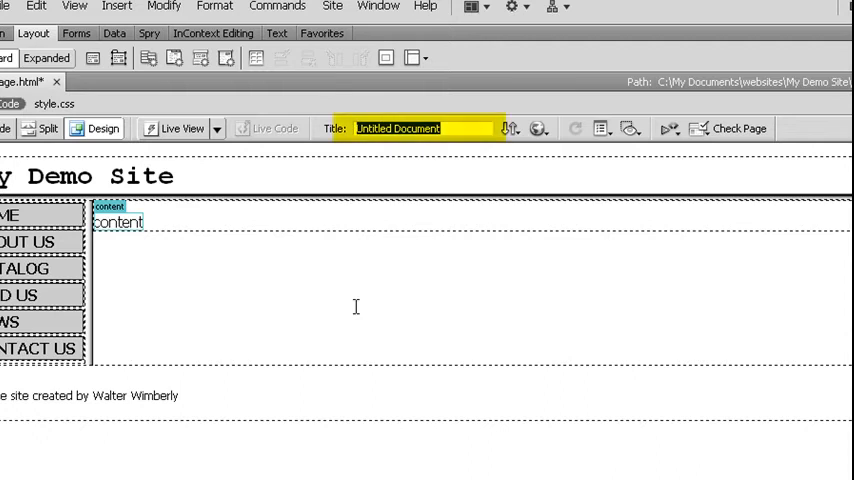
Set the document title to 'My Demo Site' in place of 'Untitled Document'
text(My Demo Site)
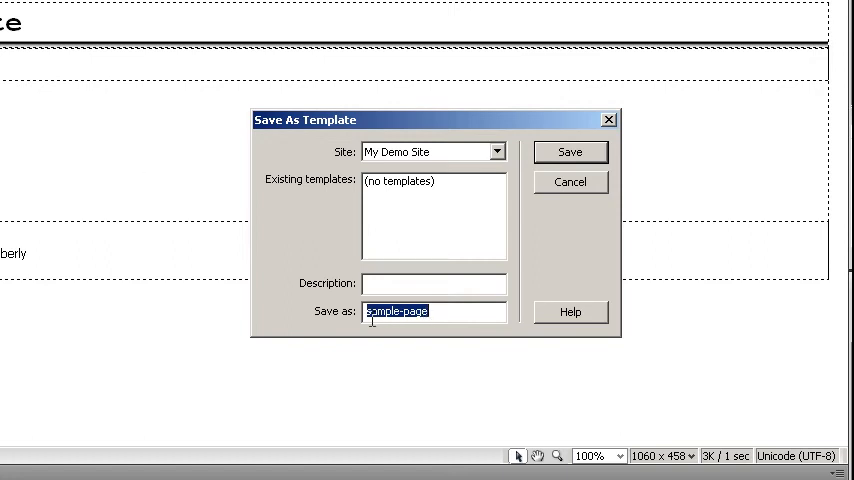
Save the page as a template named 'template' and agree to update its links
text(template)
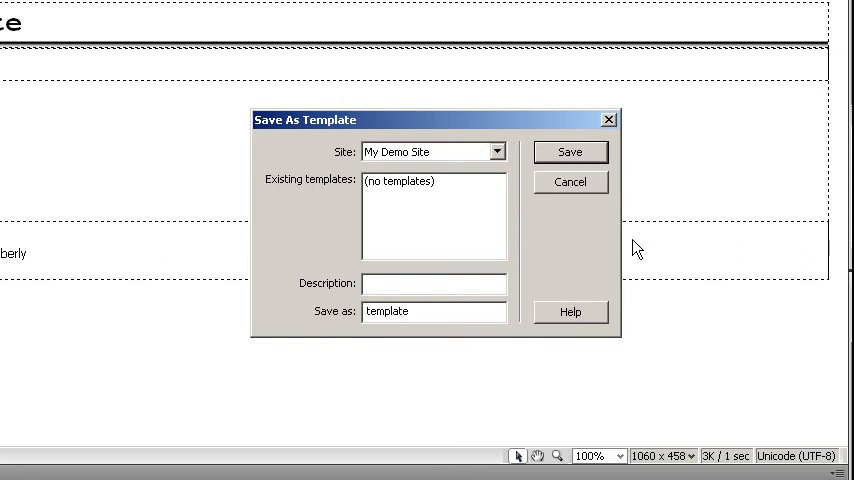
click(570, 152)
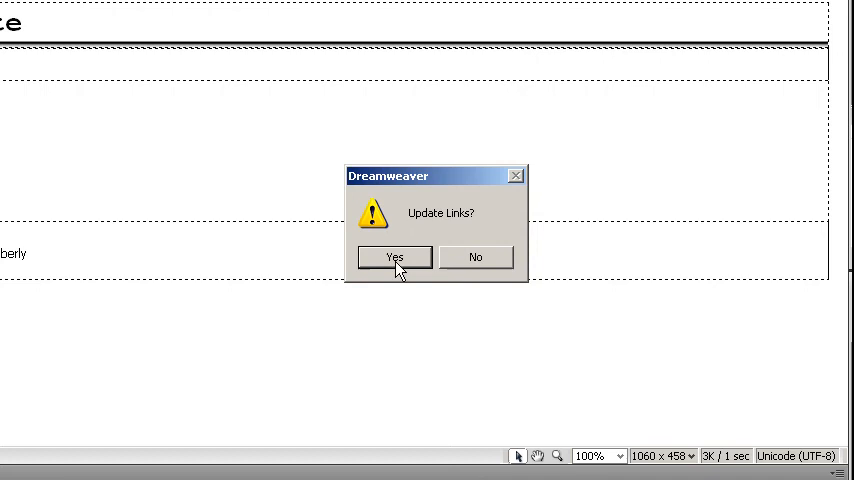
click(392, 256)
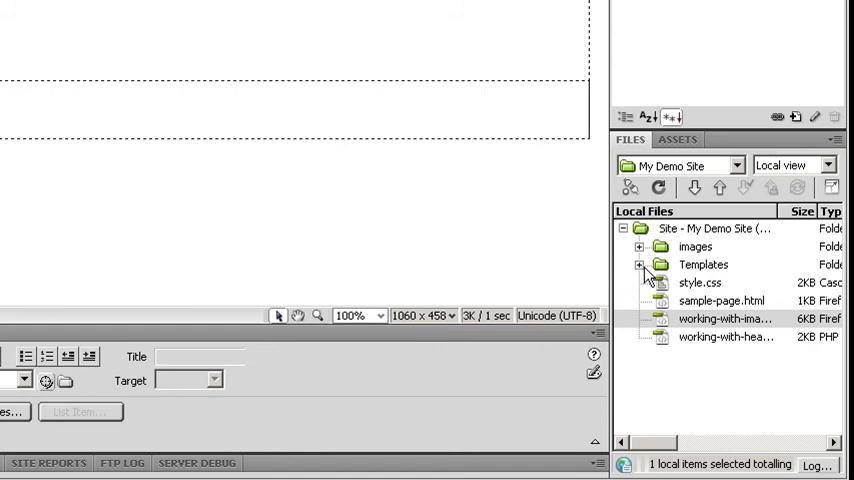
Expand the Templates folder in the Files panel to show template.dwt
click(640, 264)
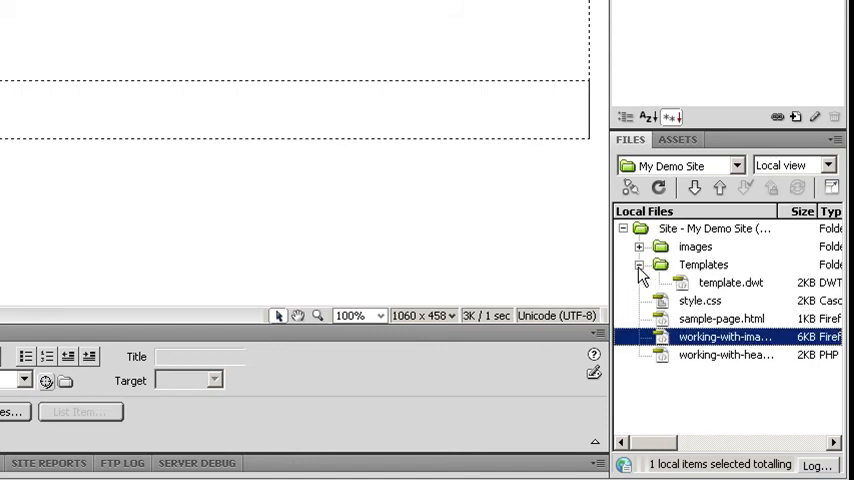